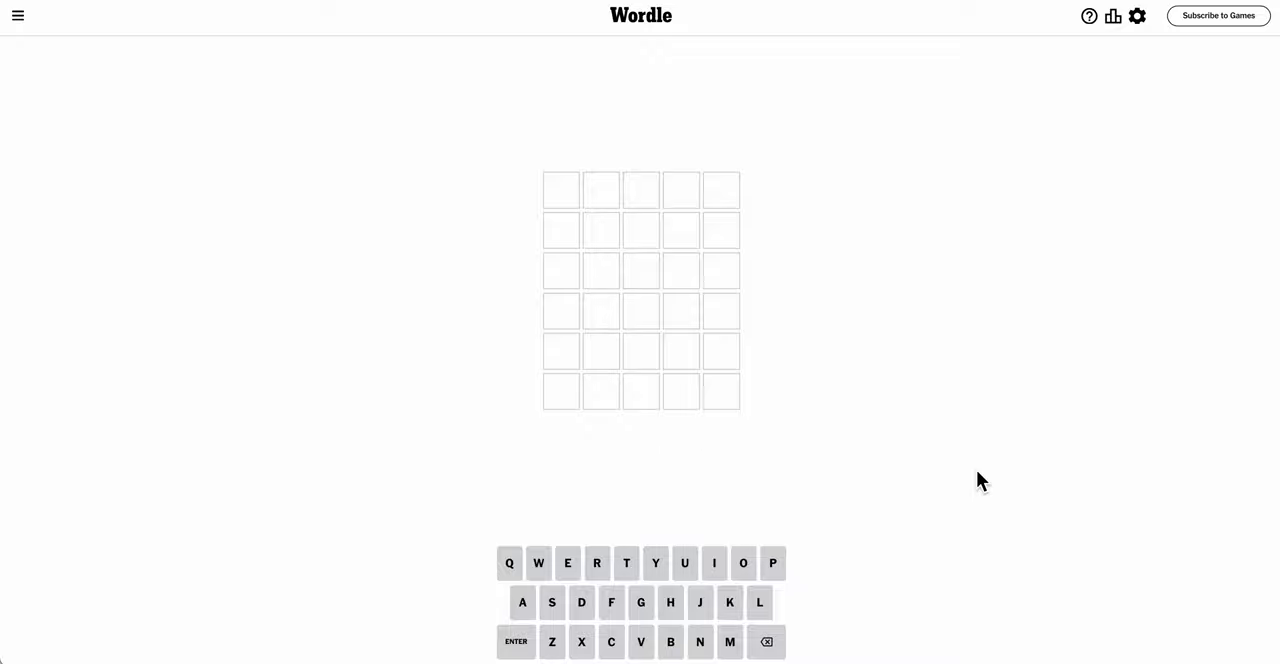
Enter POINT as the first guess, revealing I in place and T misplaced
{"action": "type", "text": "POINT"}
{"action": "left_click", "coordinate": [642, 230]}
{"action": "type", "text": "G"}
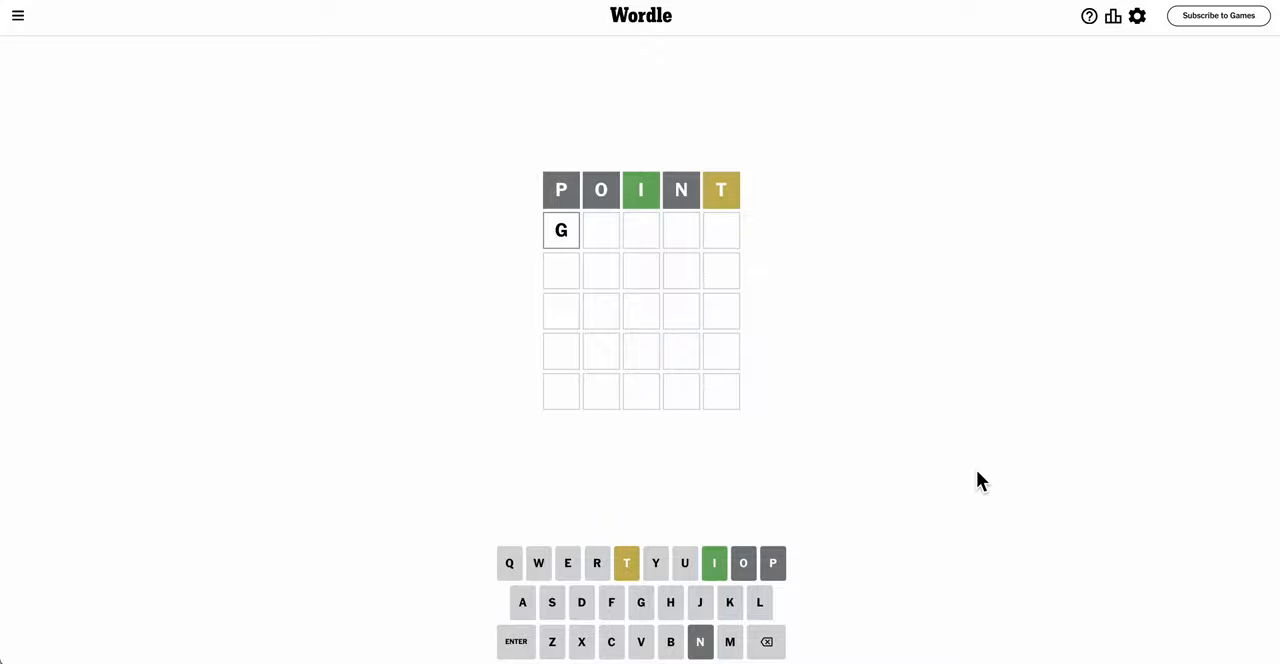
{"action": "type", "text": "LINT"}
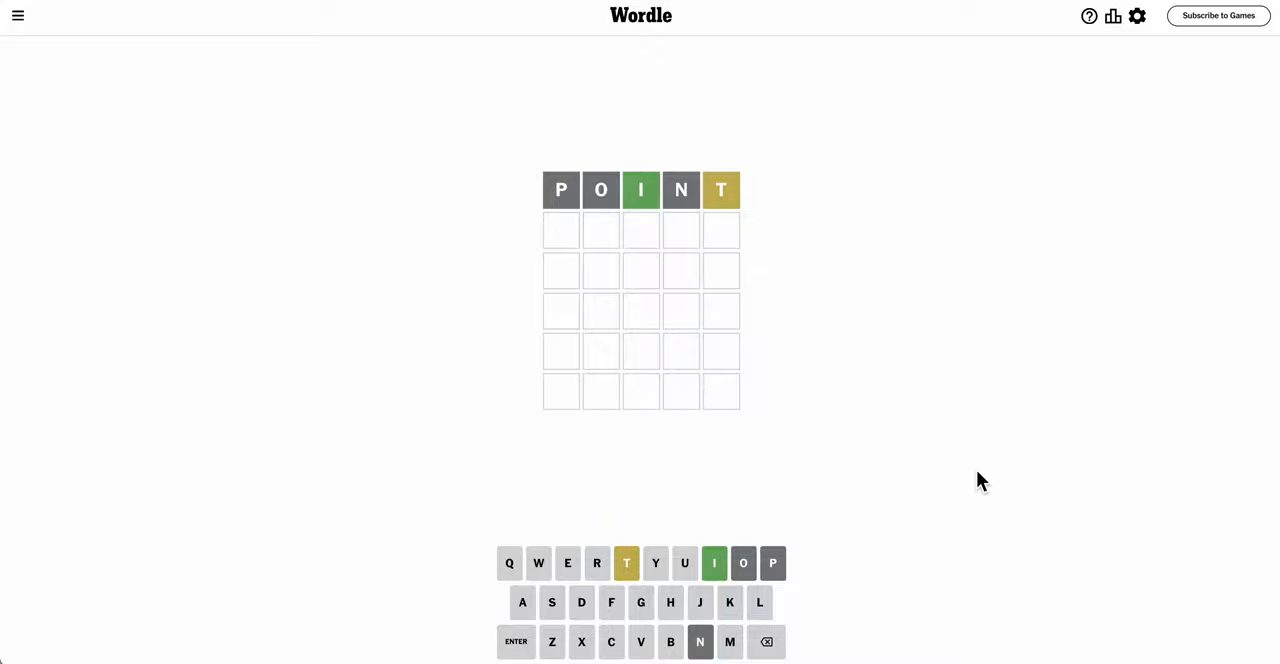
{"action": "type", "text": "STING"}
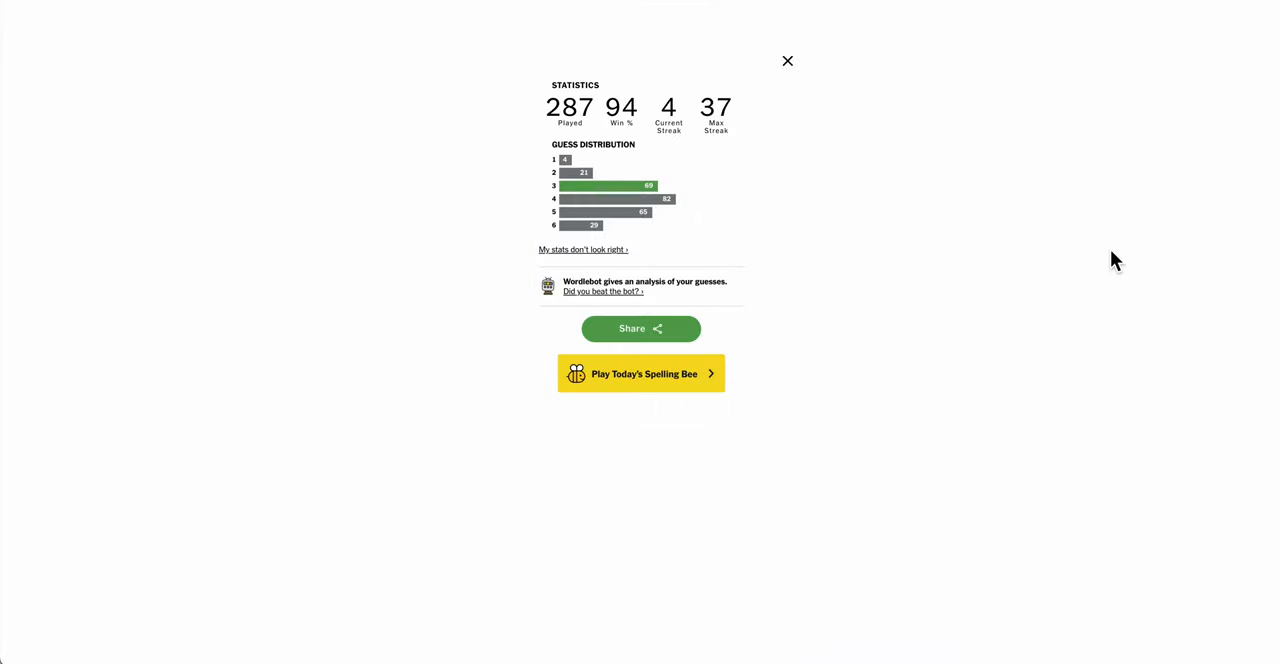
Close the Statistics popup to reveal the completed board ending in STIFF
{"action": "left_click", "coordinate": [788, 60]}
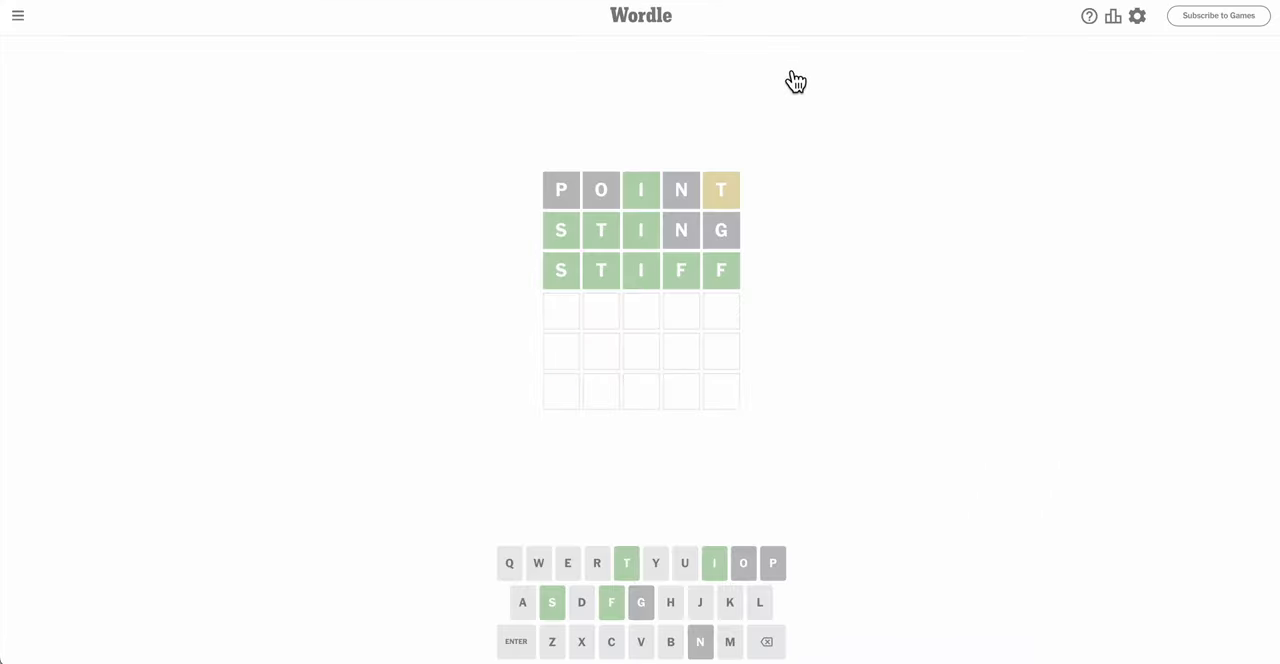